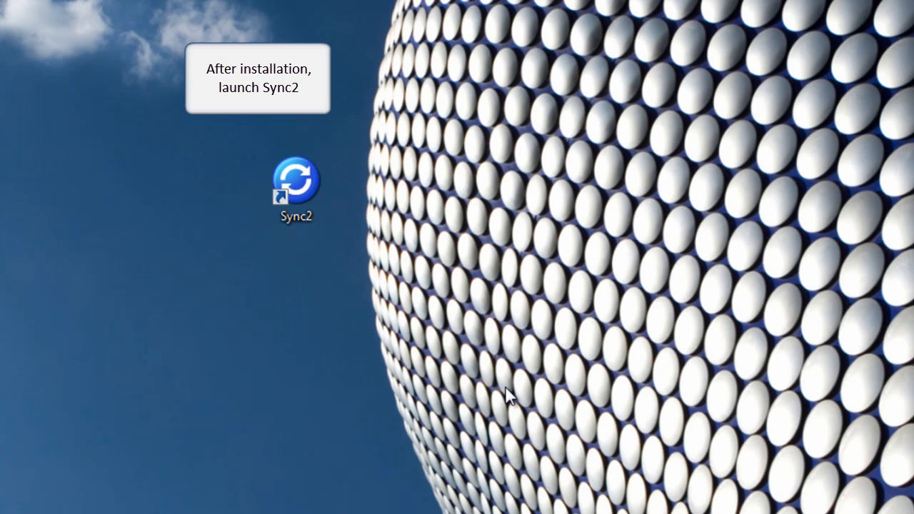
# Step: Launch Sync2 from its desktop icon, reaching the main window with an empty profile list
pyautogui.doubleClick(299, 178)
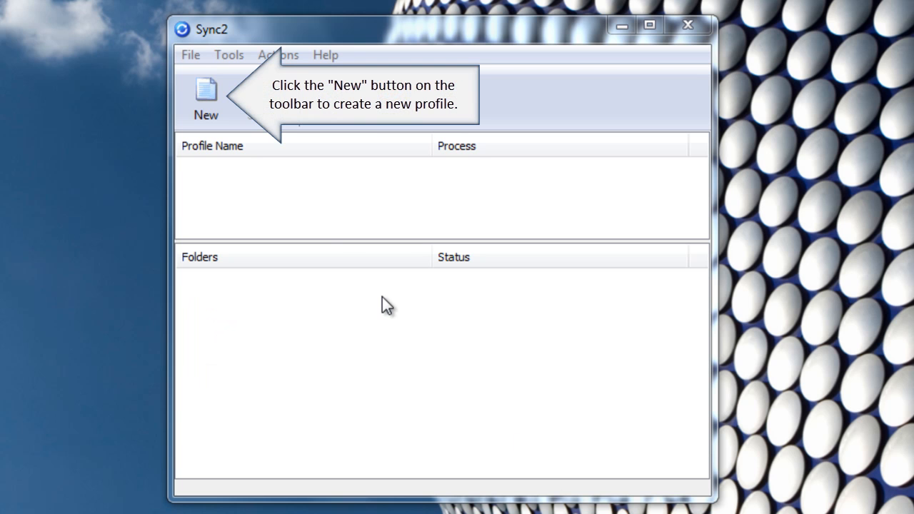
# Step: Start a new profile without an existing Sync2 Synchronization ID and continue to the sync method choice
pyautogui.click(206, 92)
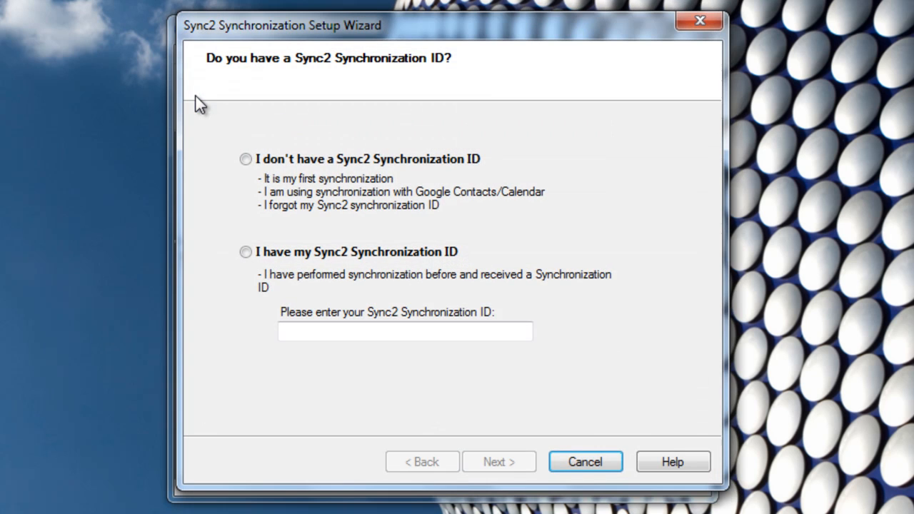
pyautogui.click(243, 158)
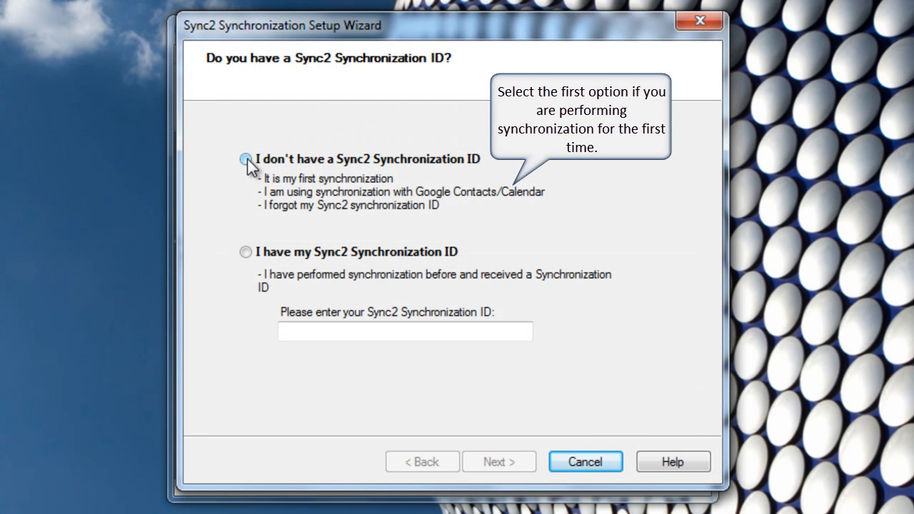
pyautogui.click(244, 158)
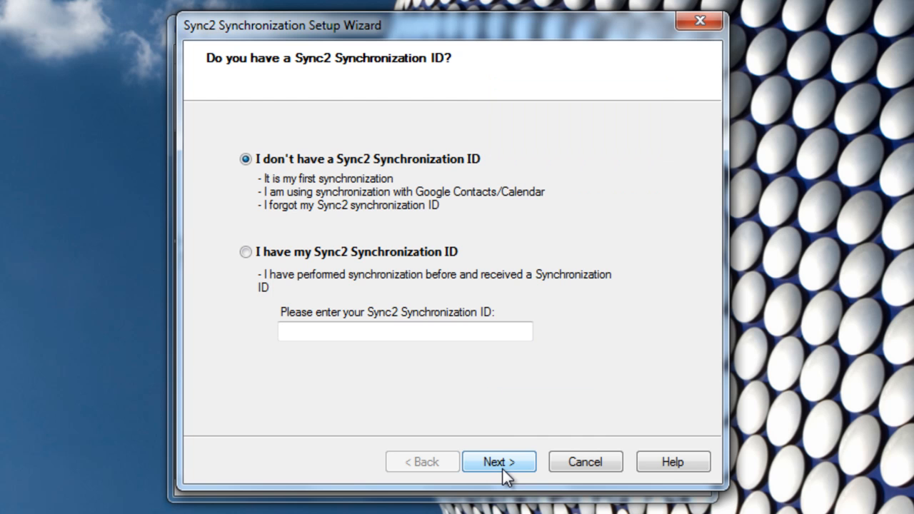
pyautogui.click(500, 462)
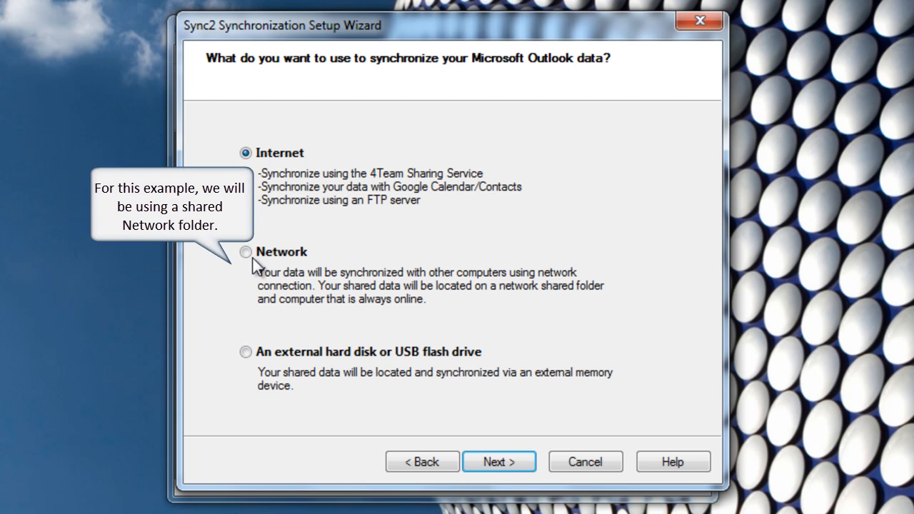
# Step: Choose the Network (shared folder) synchronization method and continue to folder selection
pyautogui.click(246, 251)
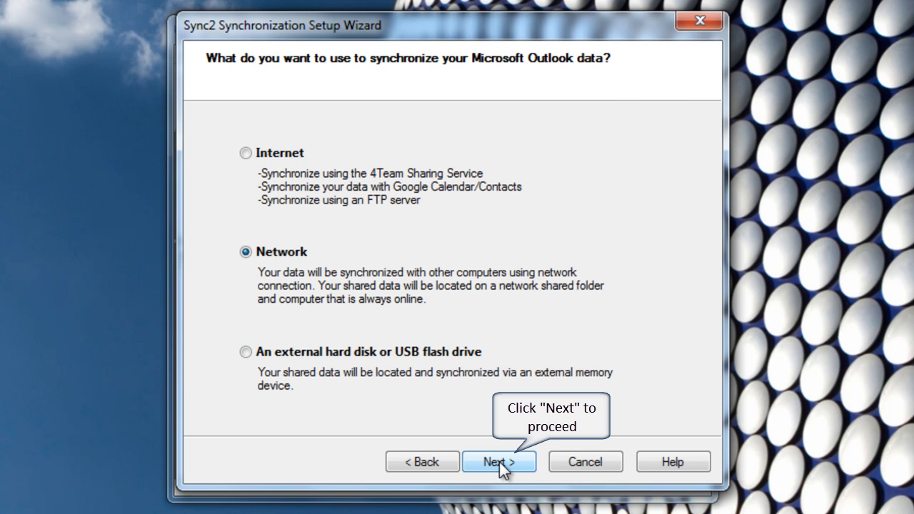
pyautogui.click(500, 461)
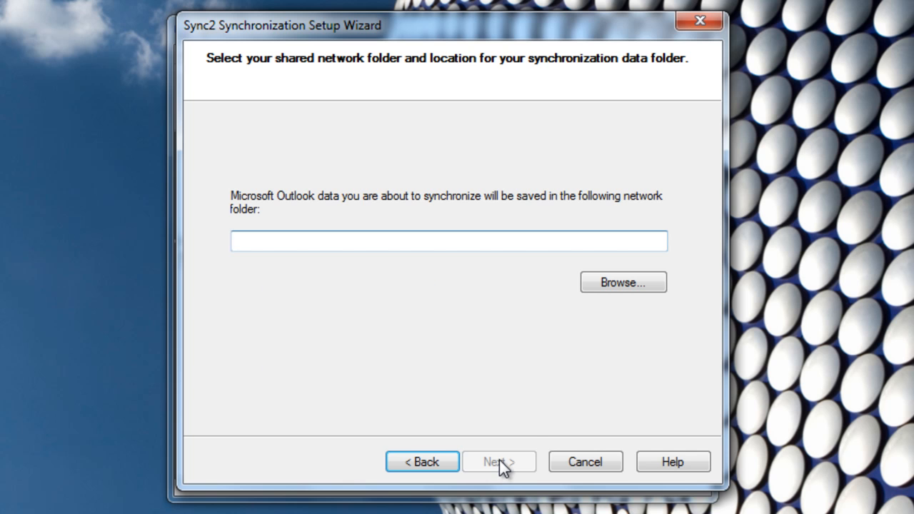
# Step: Set \\ALEXANDERS-PC\Users\Public as the shared folder, creating the Network Profile #33 data folder
pyautogui.click(623, 283)
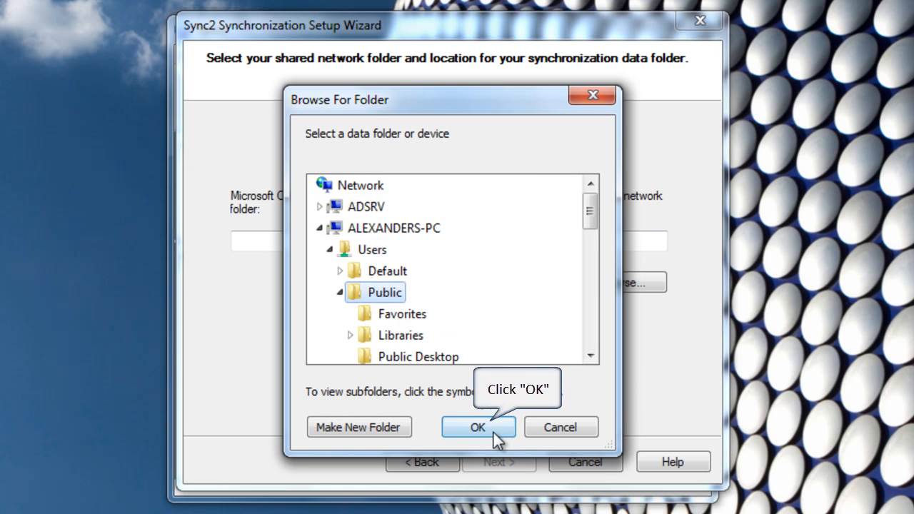
pyautogui.click(477, 428)
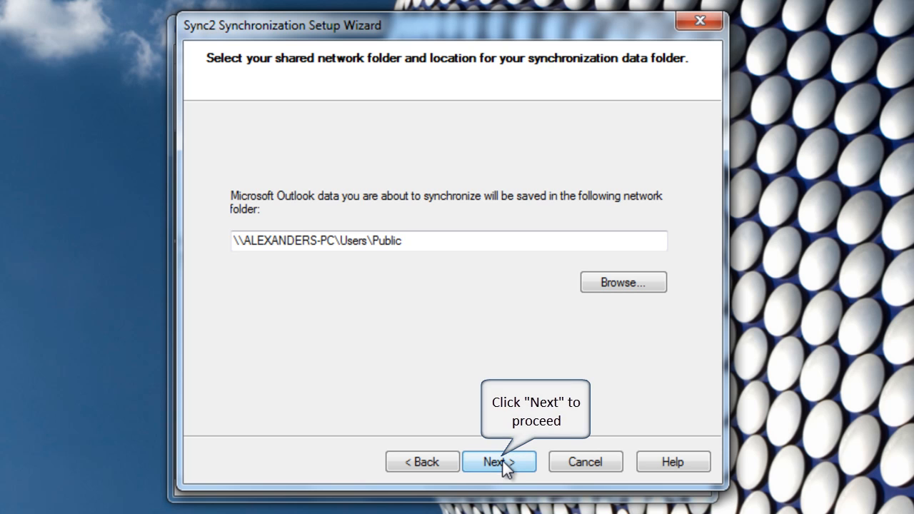
pyautogui.click(500, 461)
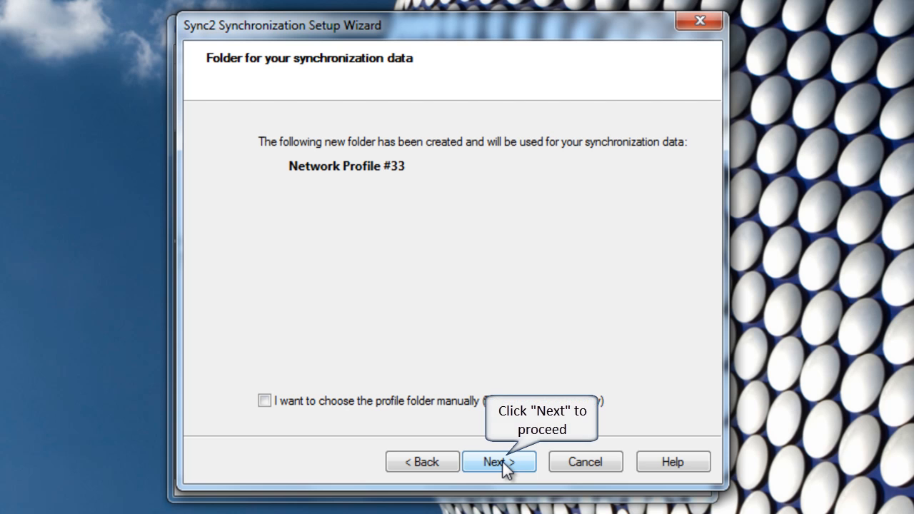
# Step: Accept Network Profile #33 and finish setup, obtaining synchronization ID 1CF2F
pyautogui.click(500, 461)
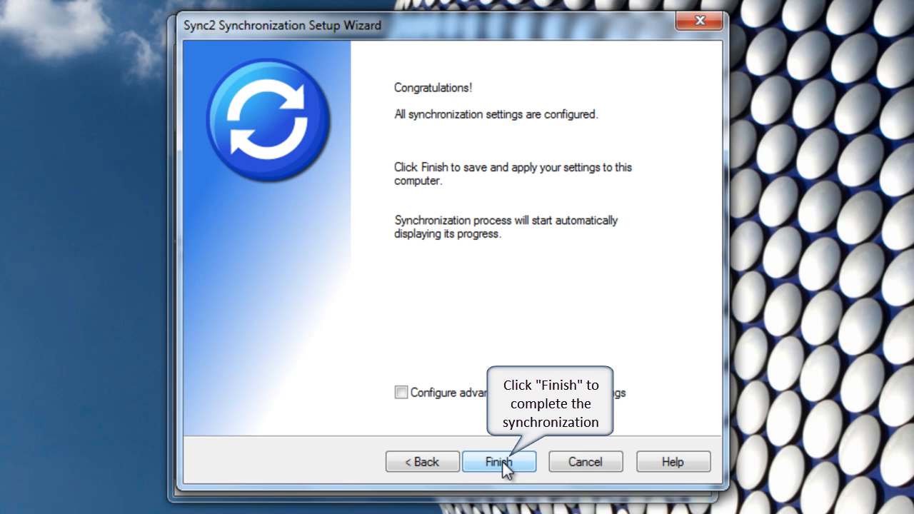
pyautogui.click(508, 461)
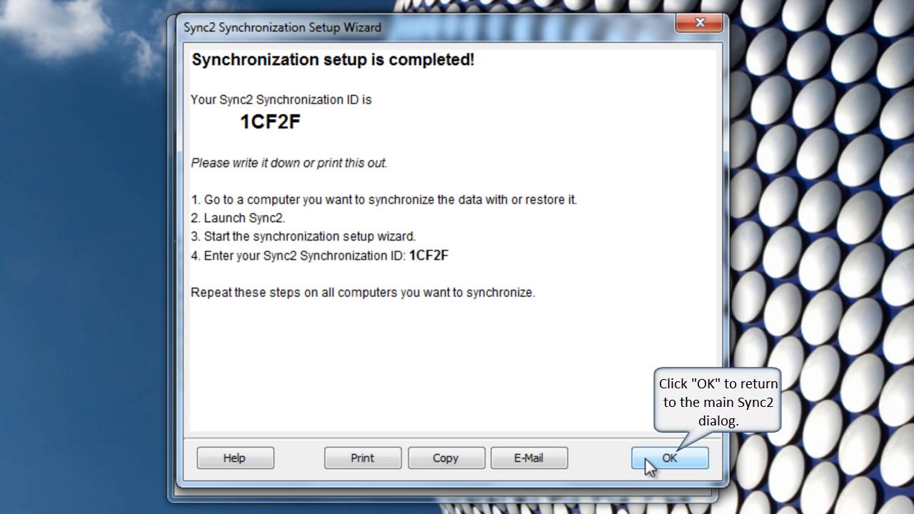
# Step: Dismiss the setup completion summary, then launch Sync2 on the second computer
pyautogui.click(673, 457)
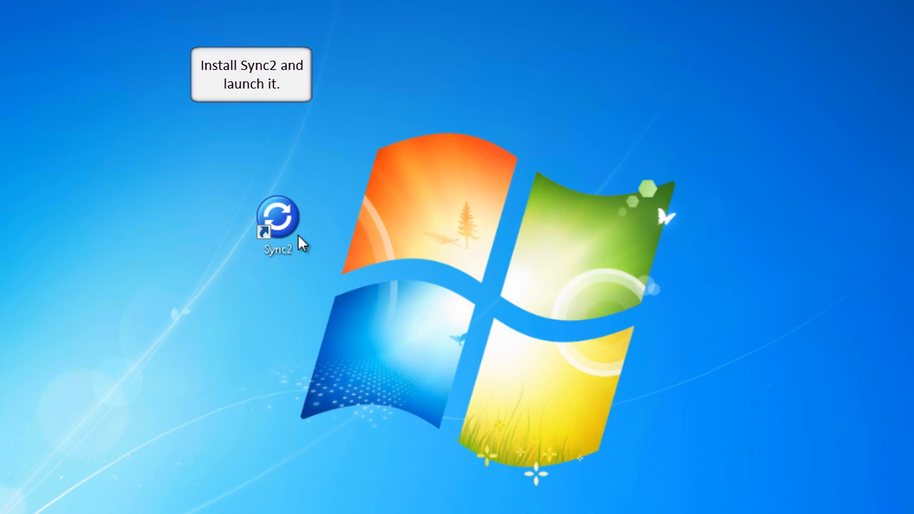
pyautogui.doubleClick(281, 217)
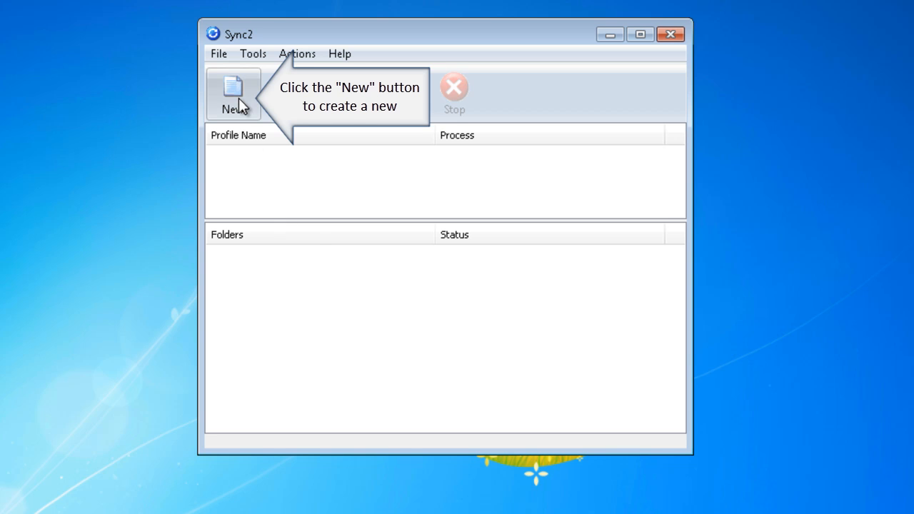
# Step: Create a new profile using existing synchronization ID 1CF2F, linking to Network Profile #33
pyautogui.click(235, 89)
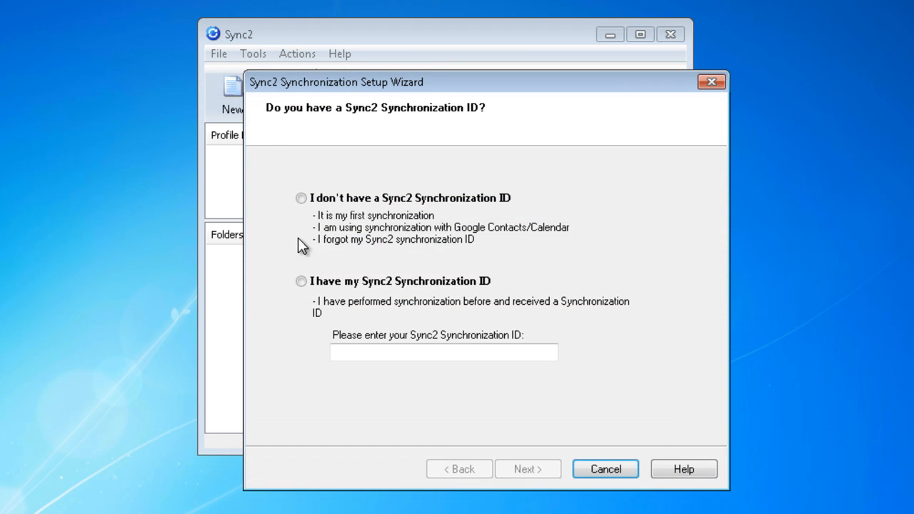
pyautogui.click(299, 281)
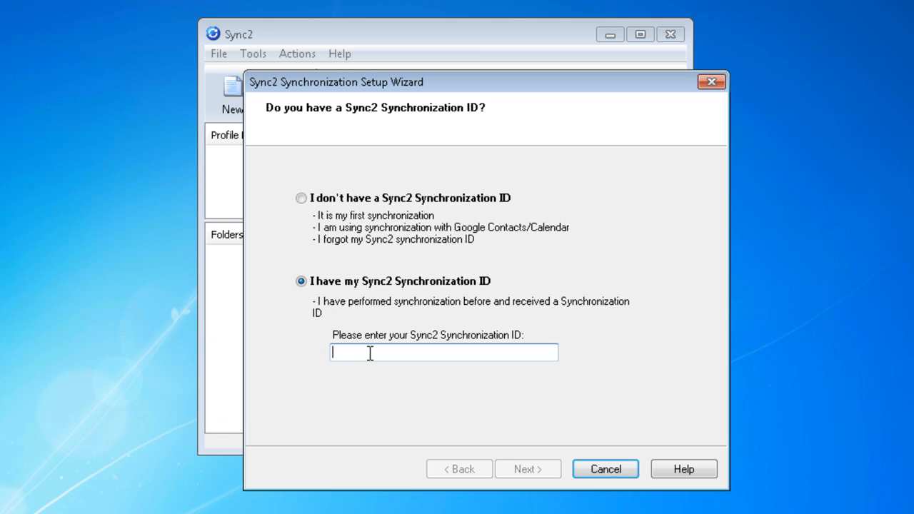
pyautogui.write('1C')
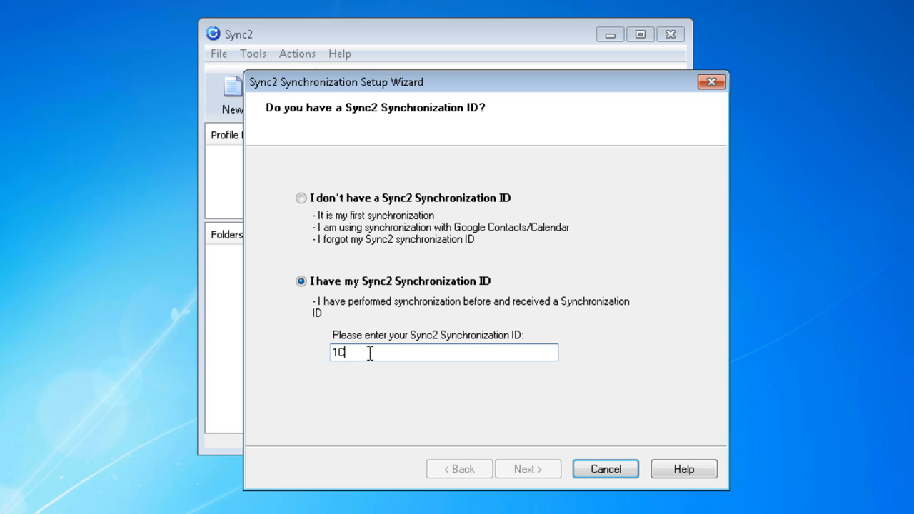
pyautogui.write('CF2F')
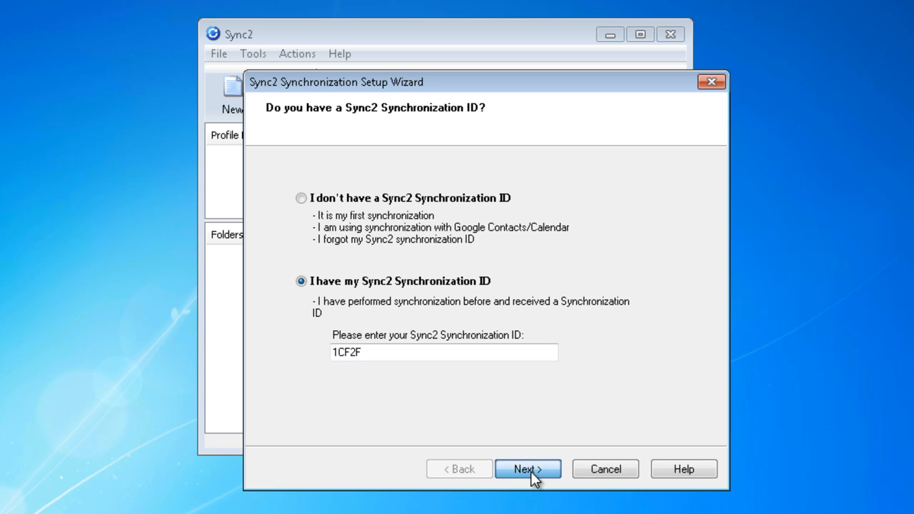
pyautogui.click(529, 468)
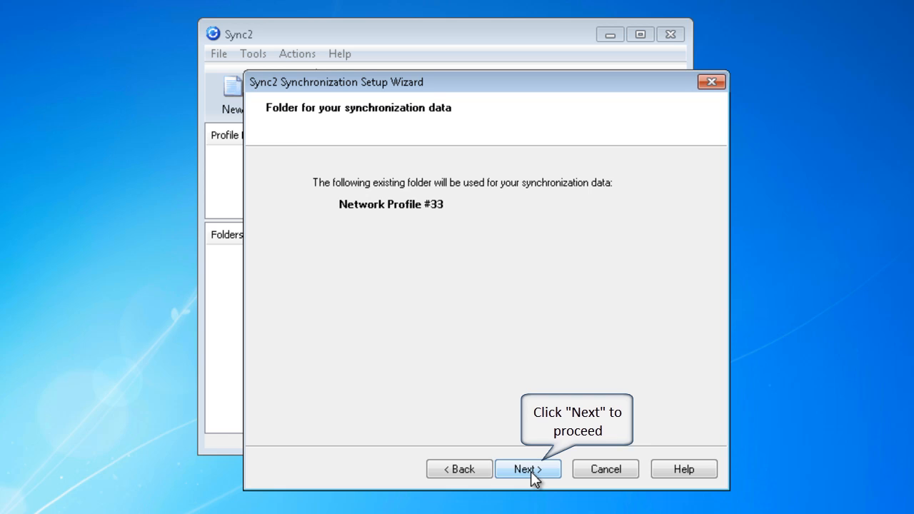
# Step: Accept the existing Network Profile #33 folder and finish setup so synchronization starts
pyautogui.click(529, 469)
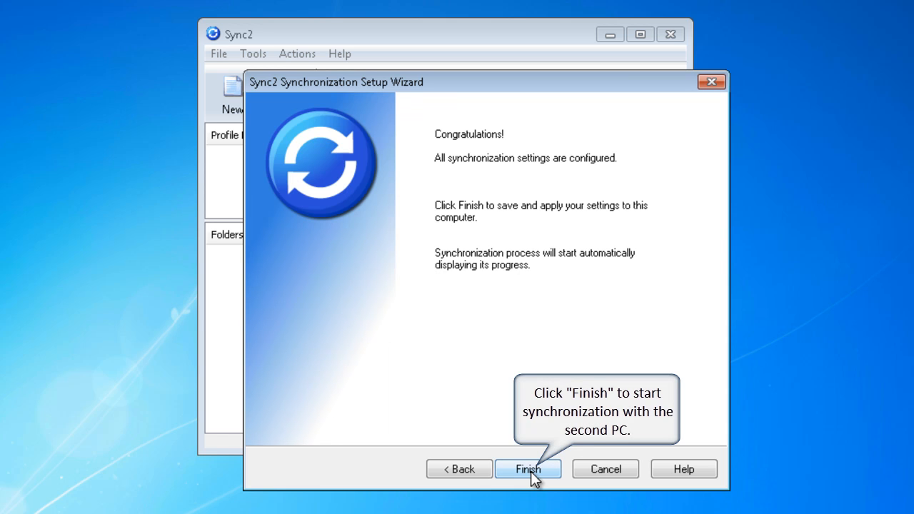
pyautogui.click(528, 469)
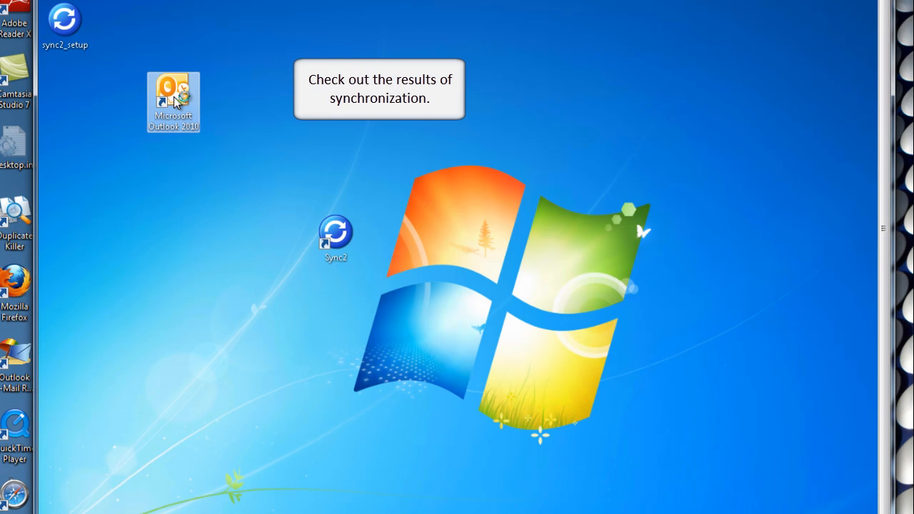
# Step: Launch Outlook and review the synchronized calendar appointments and the 31 received contacts
pyautogui.doubleClick(173, 93)
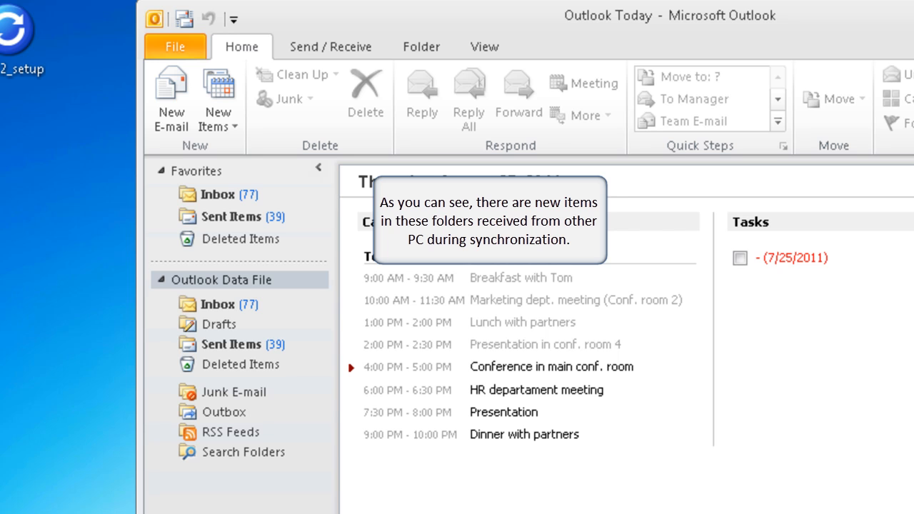
pyautogui.click(183, 457)
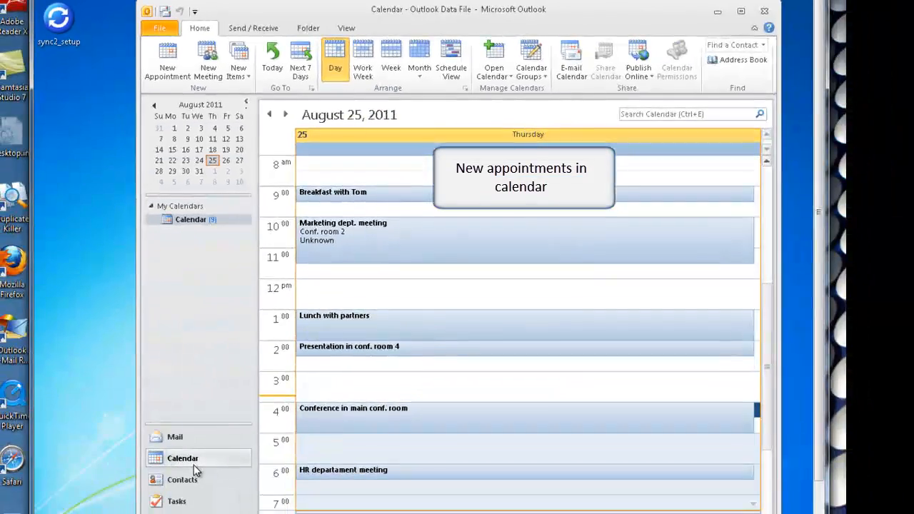
pyautogui.click(181, 478)
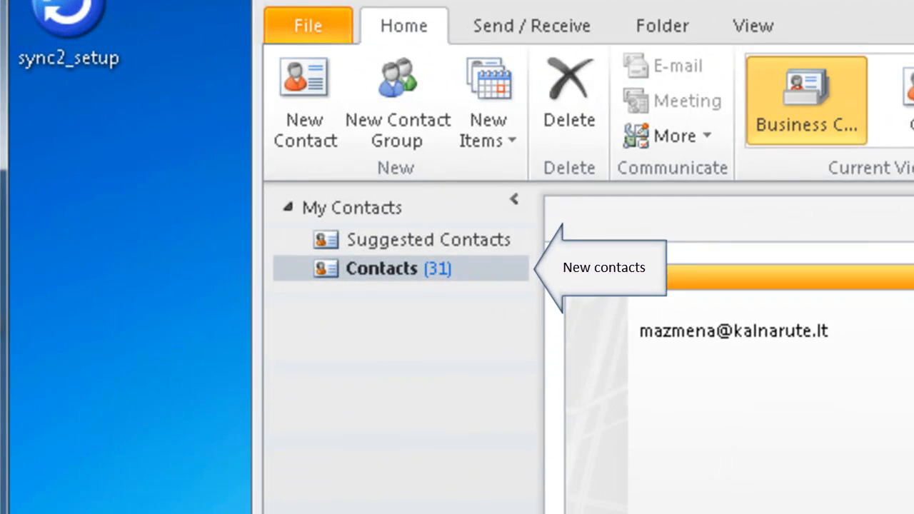